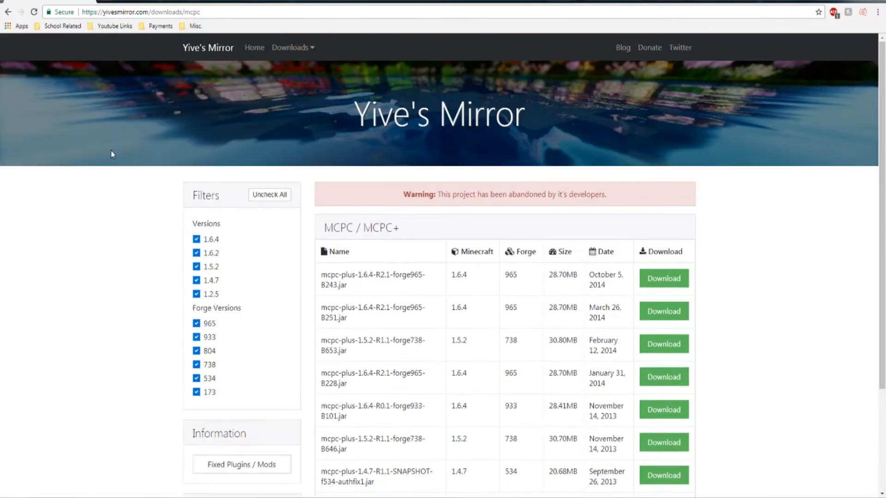
Step: Find launch.bat in the Tekkit Lite server folder and open it in Notepad
scroll("down", 3)
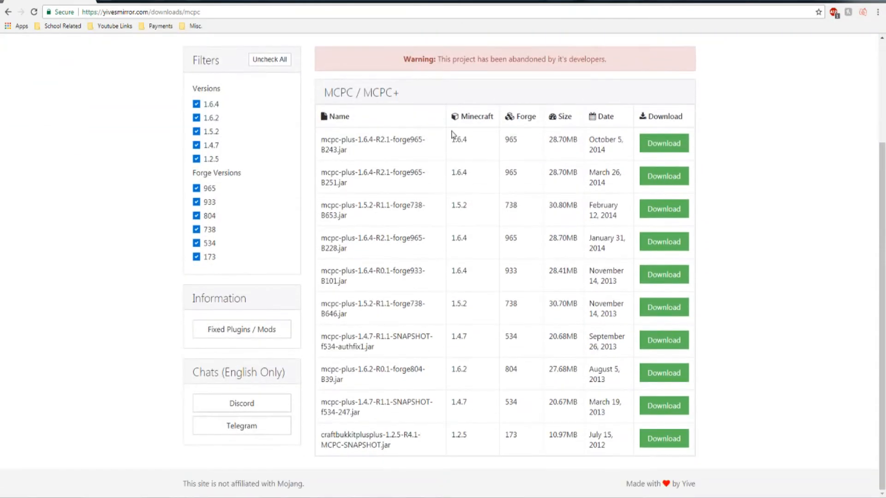
mouse_move(436, 322)
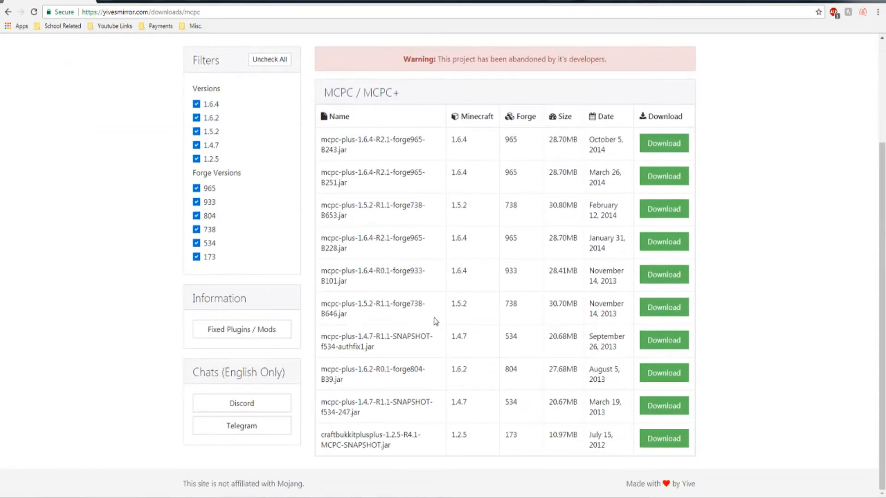
mouse_move(427, 406)
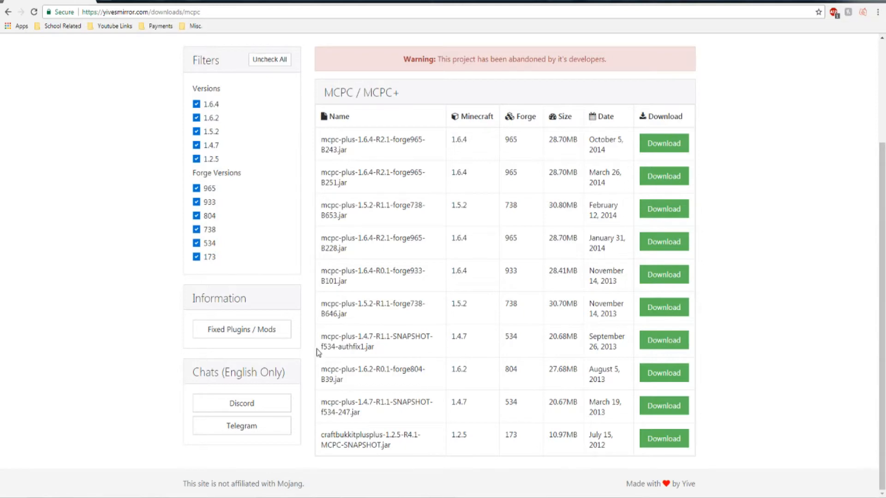
mouse_move(677, 340)
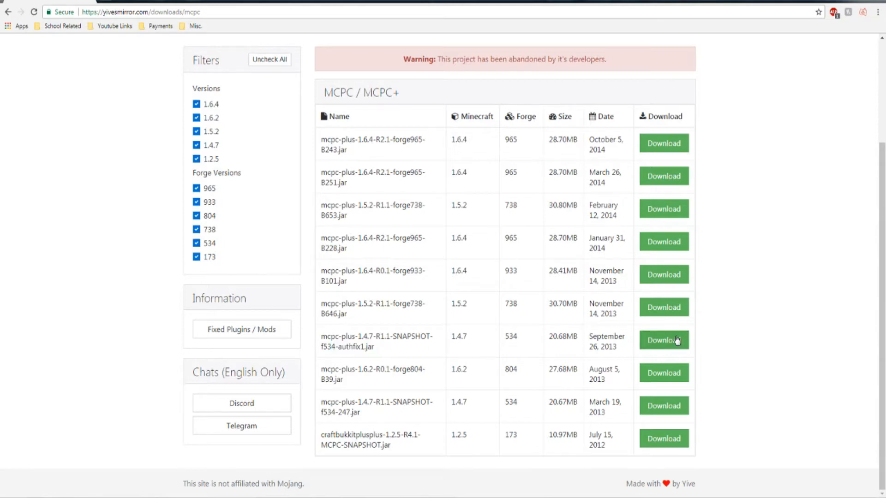
mouse_move(171, 90)
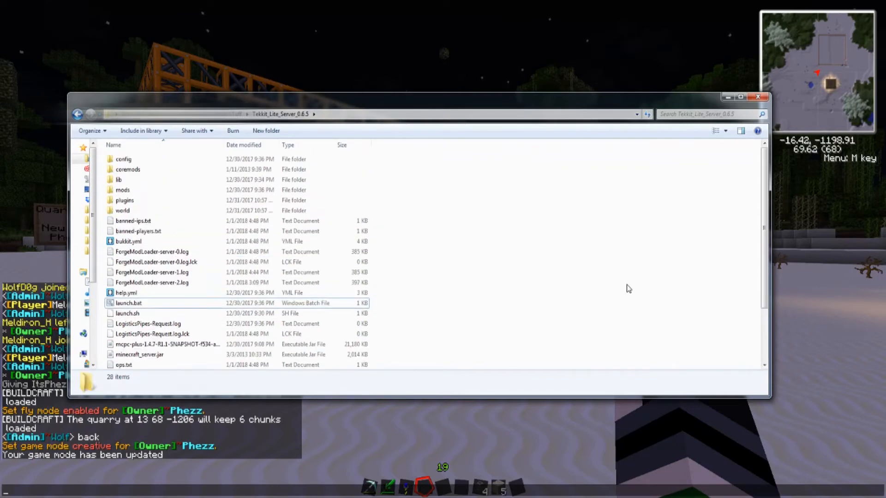
scroll("down", 3)
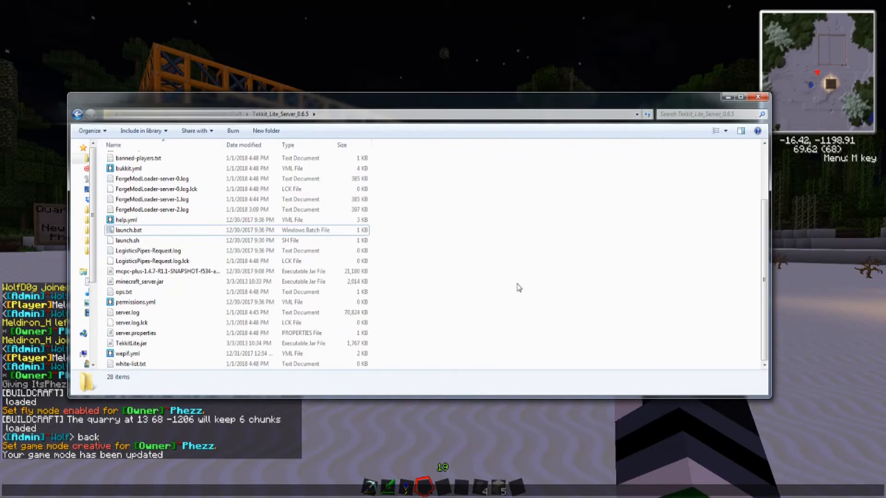
mouse_move(463, 301)
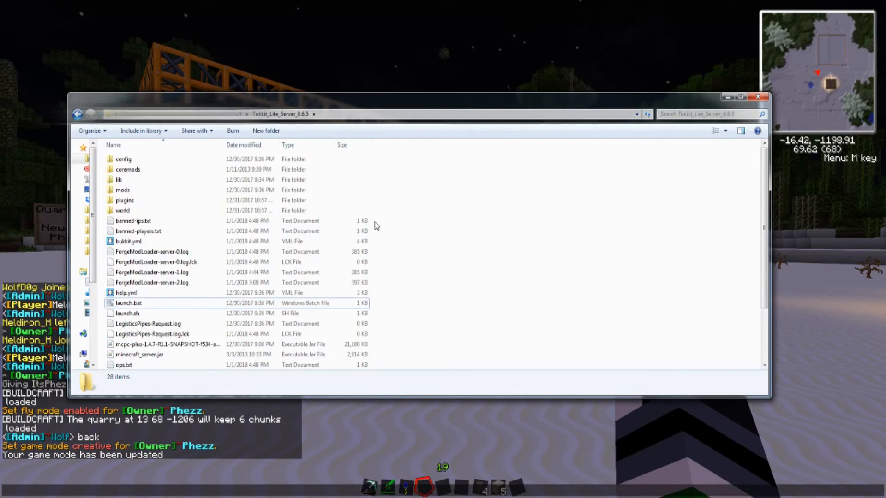
scroll("down", 3)
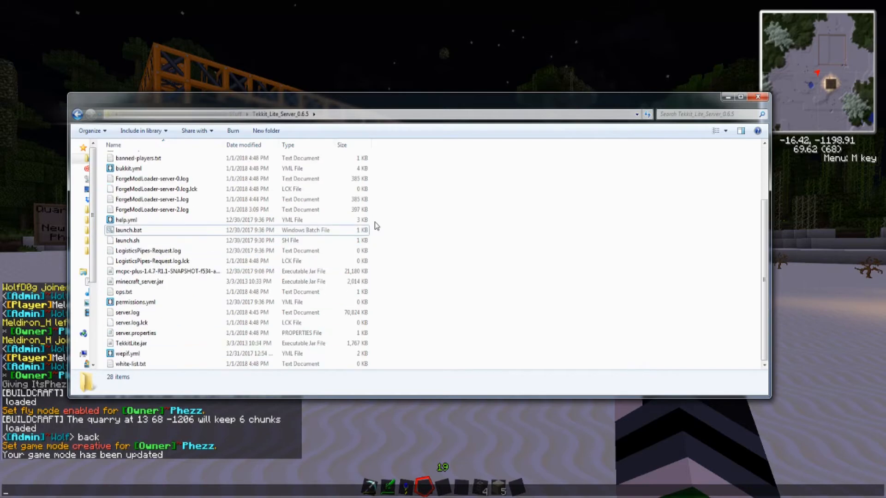
mouse_move(157, 271)
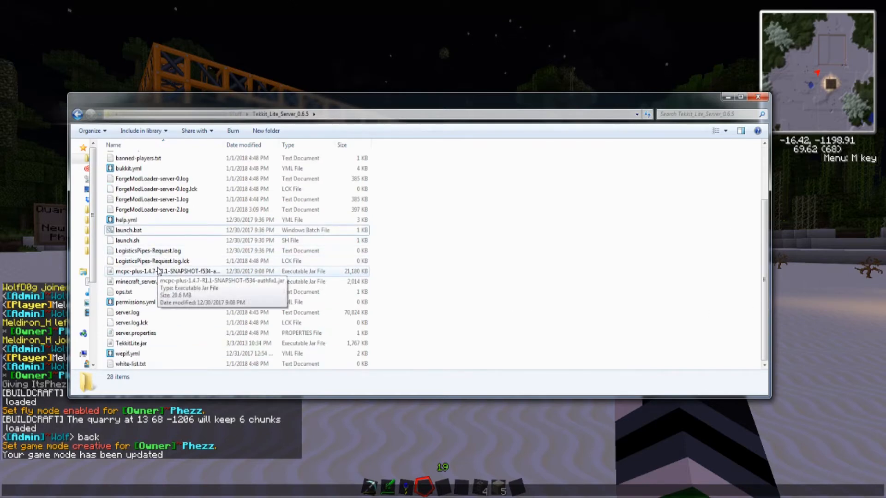
mouse_move(283, 121)
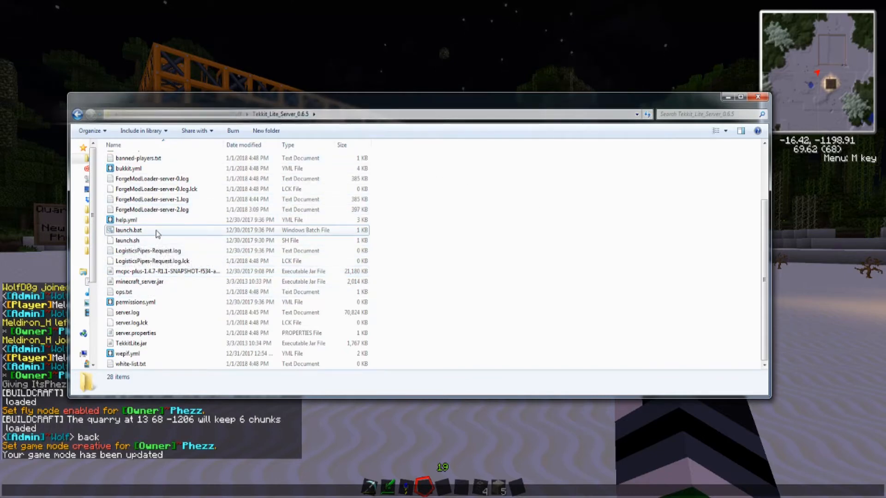
left_click(127, 230)
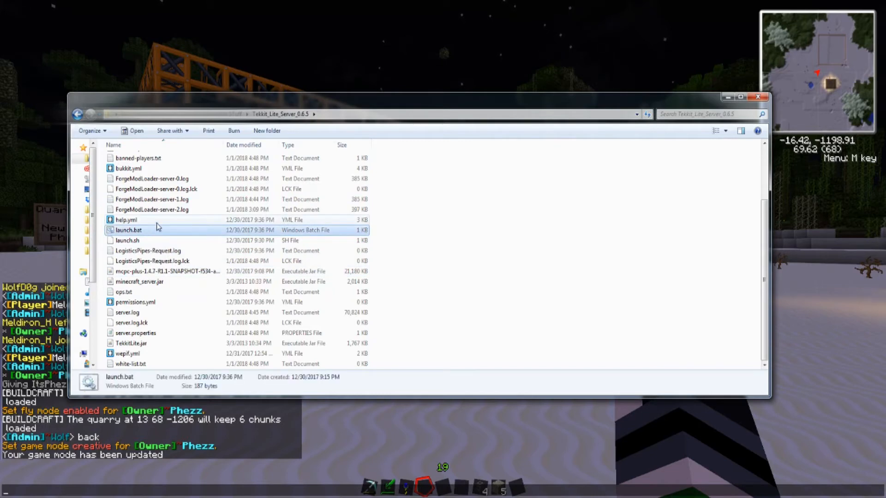
mouse_move(159, 227)
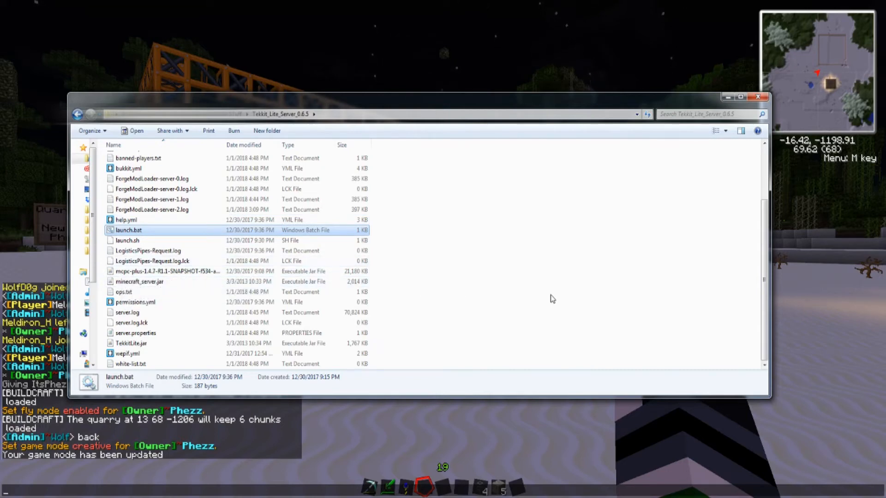
mouse_move(566, 301)
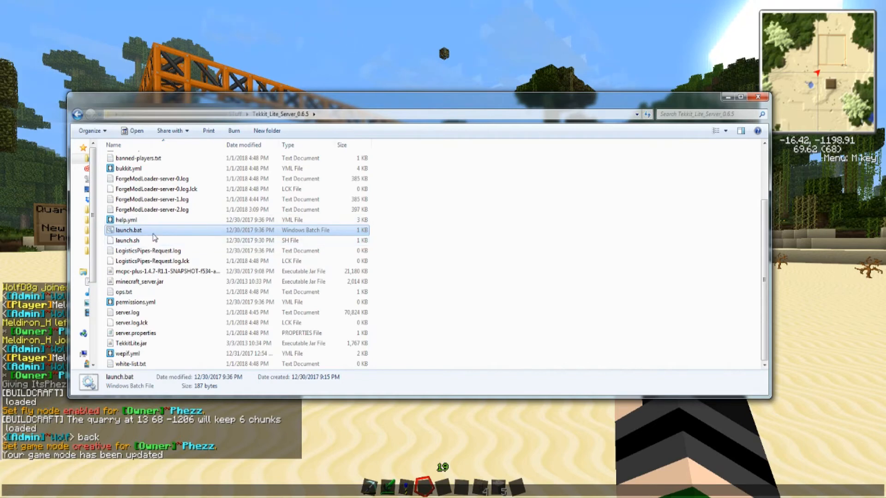
mouse_move(204, 239)
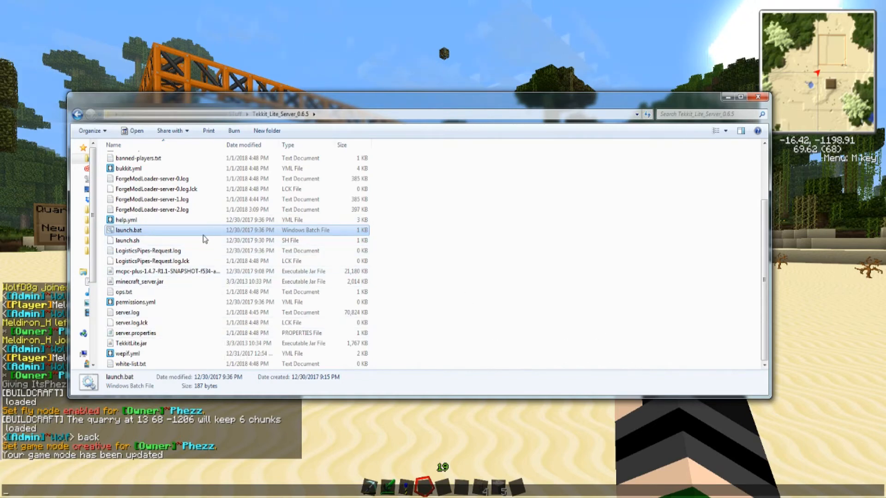
right_click(128, 230)
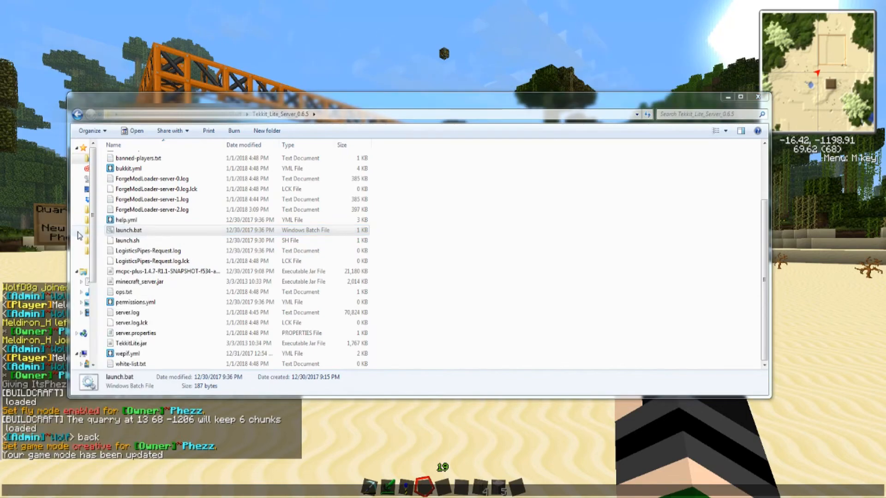
double_click(129, 230)
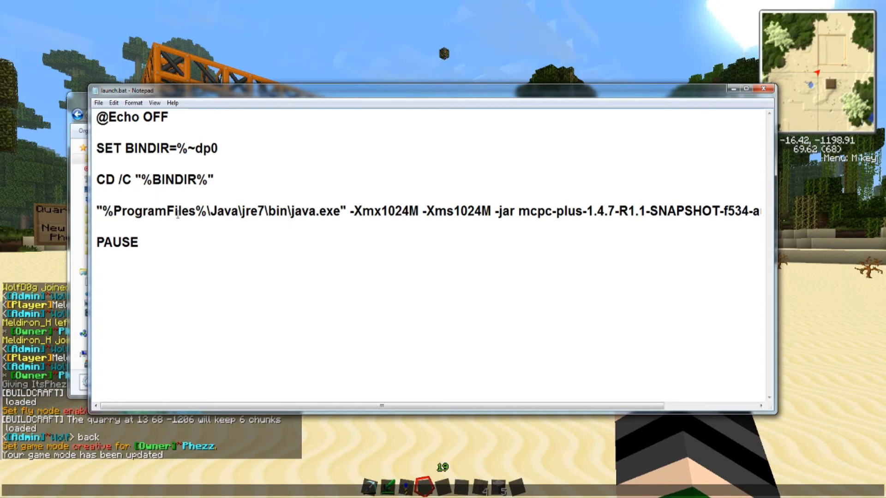
mouse_move(161, 173)
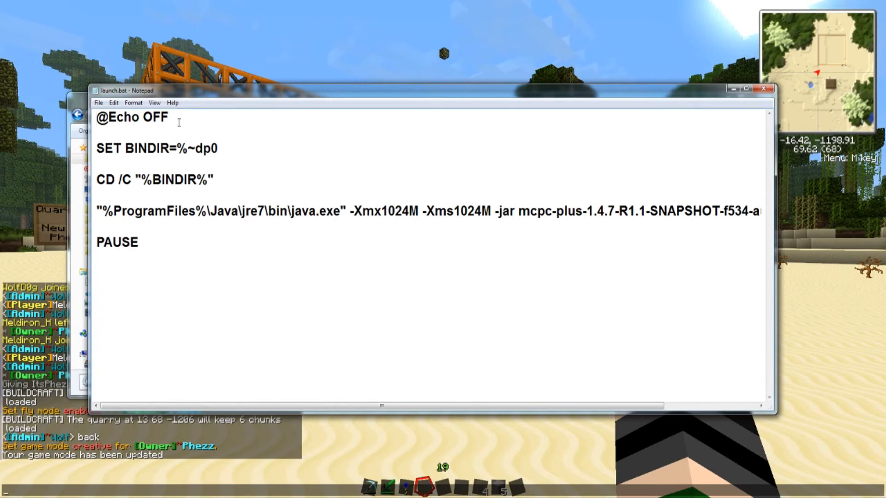
mouse_move(581, 286)
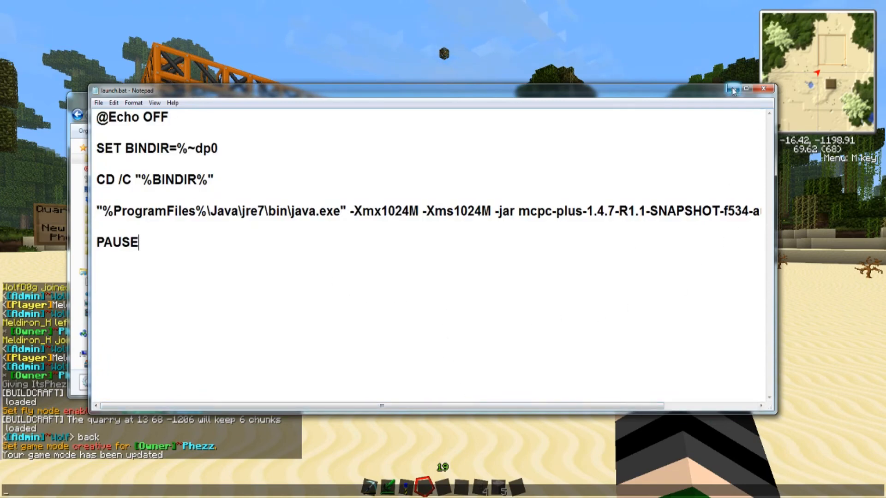
Step: Minimize the Notepad window and the Explorer server folder window
left_click(762, 88)
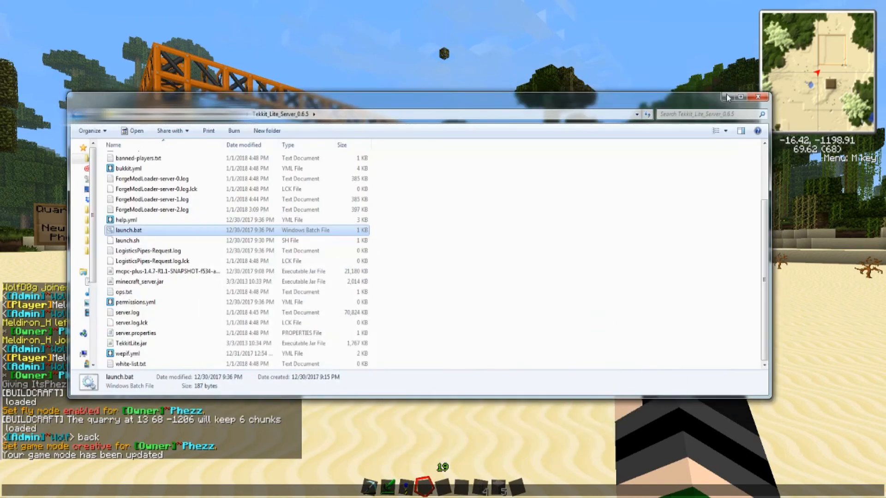
left_click(757, 97)
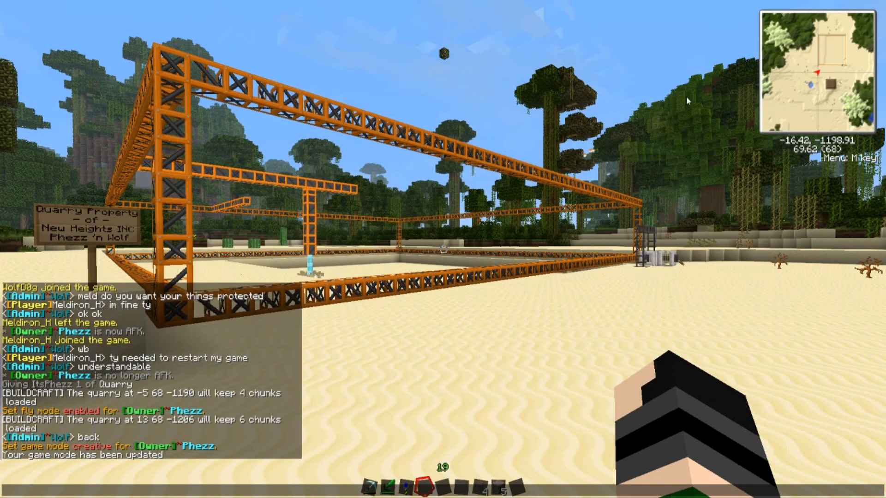